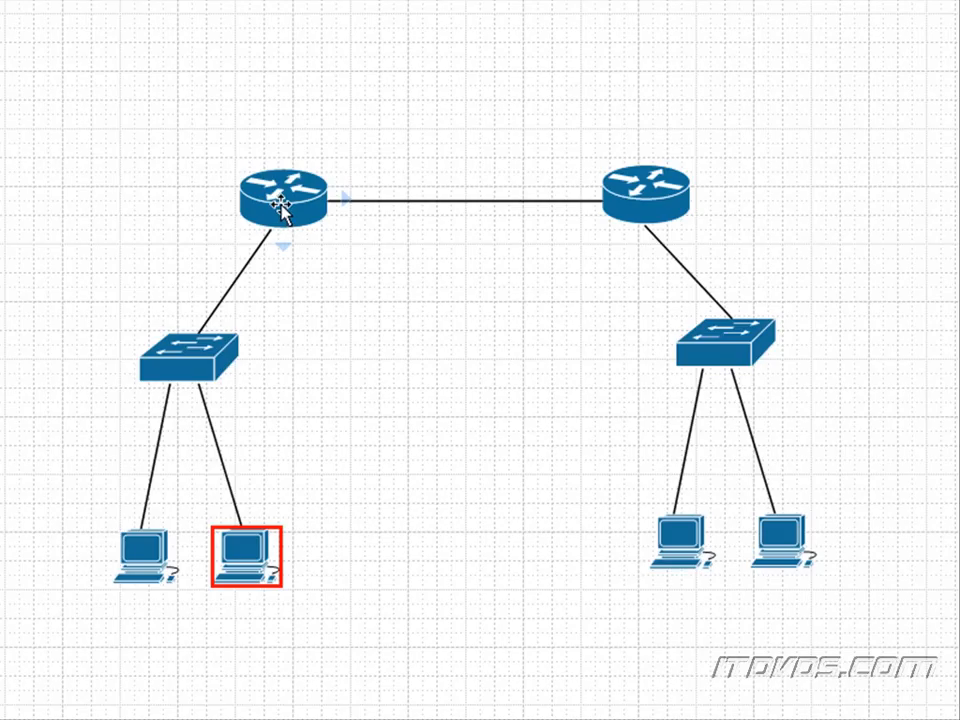
{"action": "left_click", "coordinate": [528, 288]}
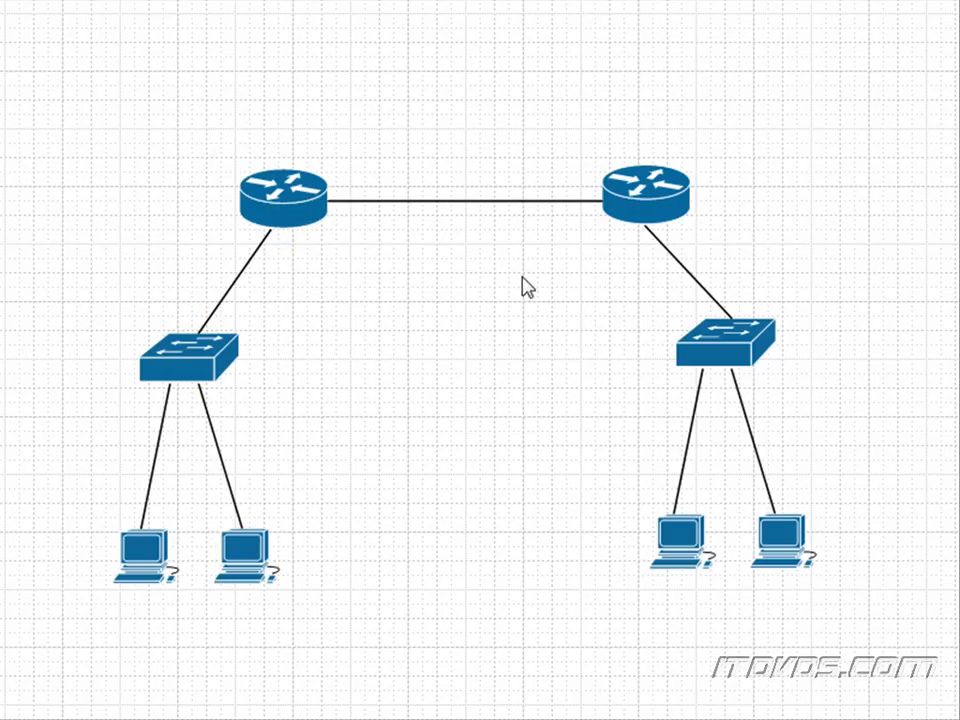